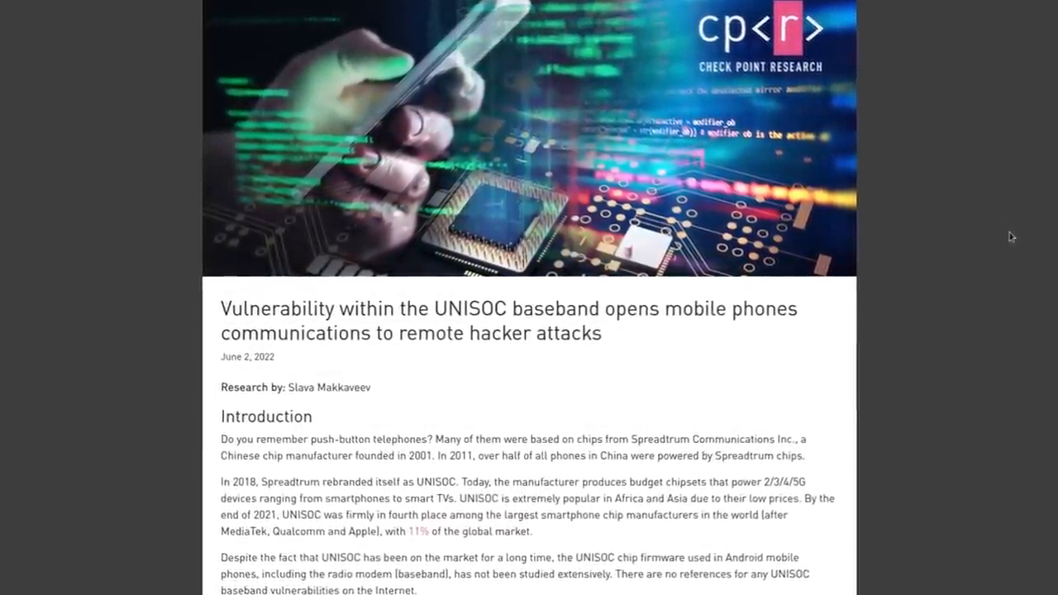
pyautogui.scroll(3)
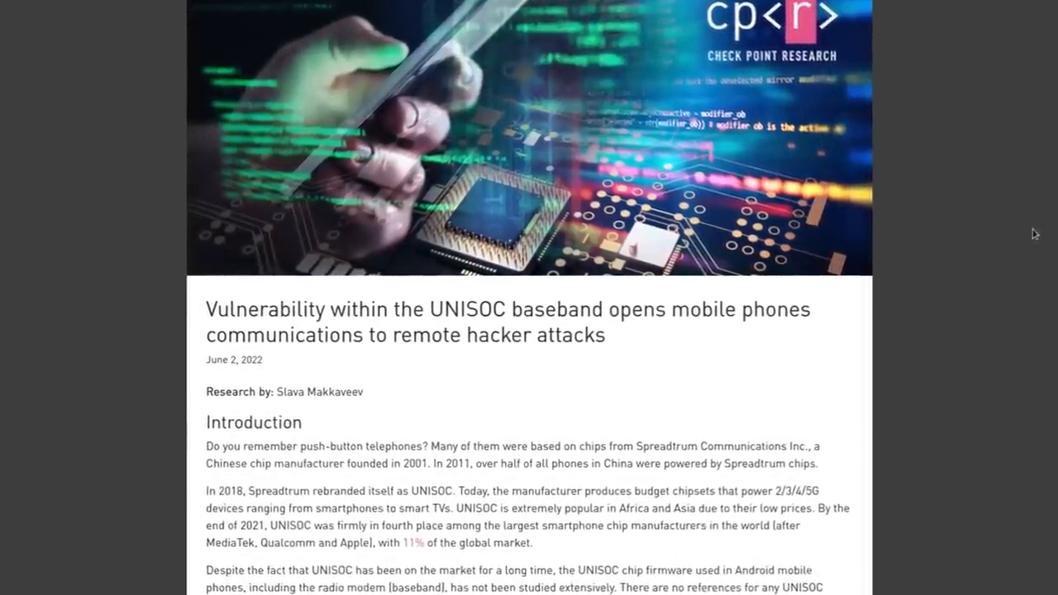
pyautogui.scroll(-3)
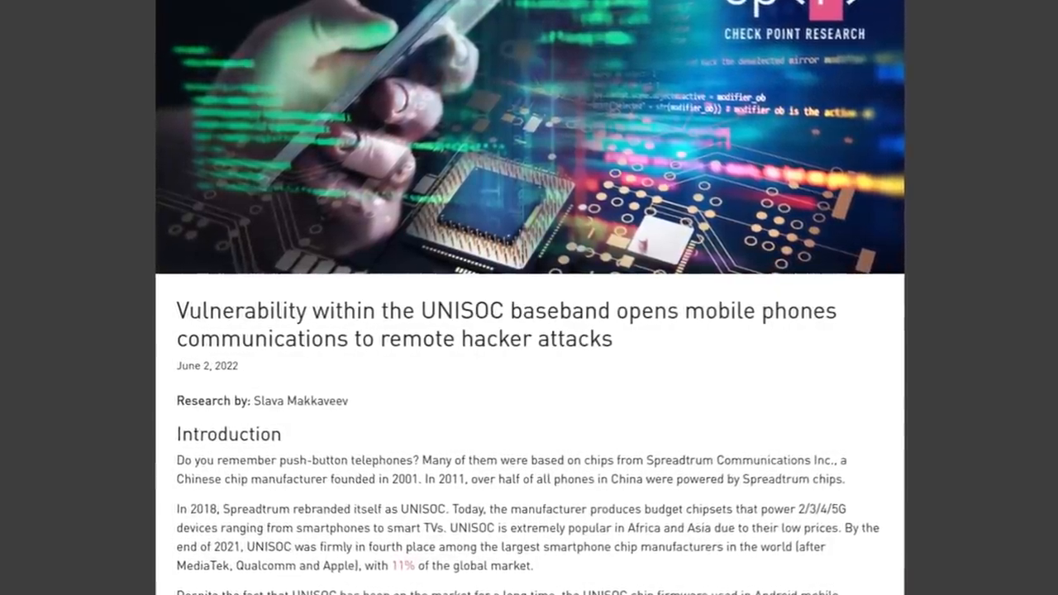
pyautogui.scroll(-3)
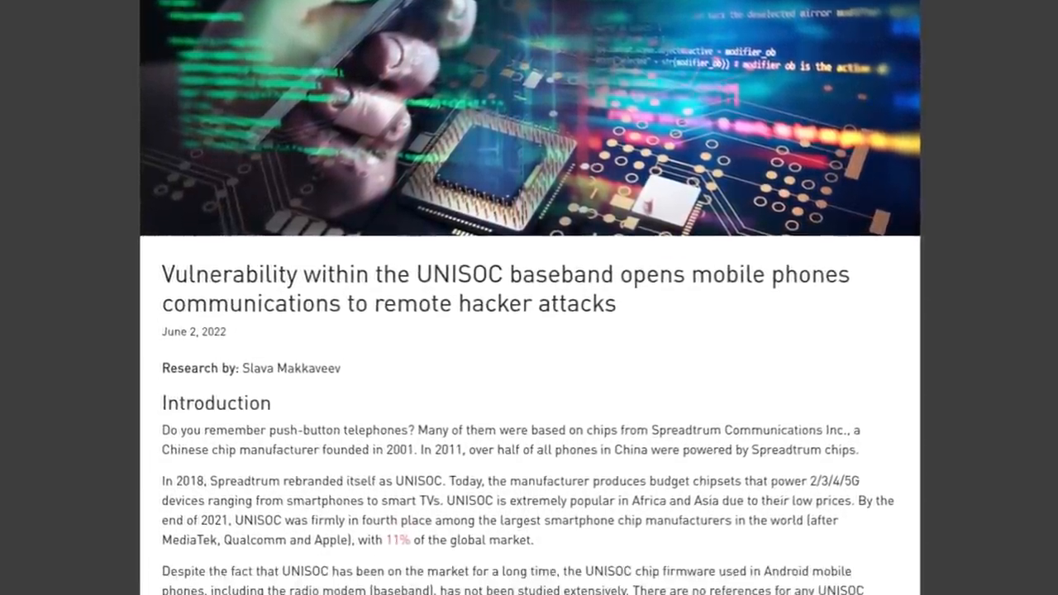
pyautogui.scroll(-3)
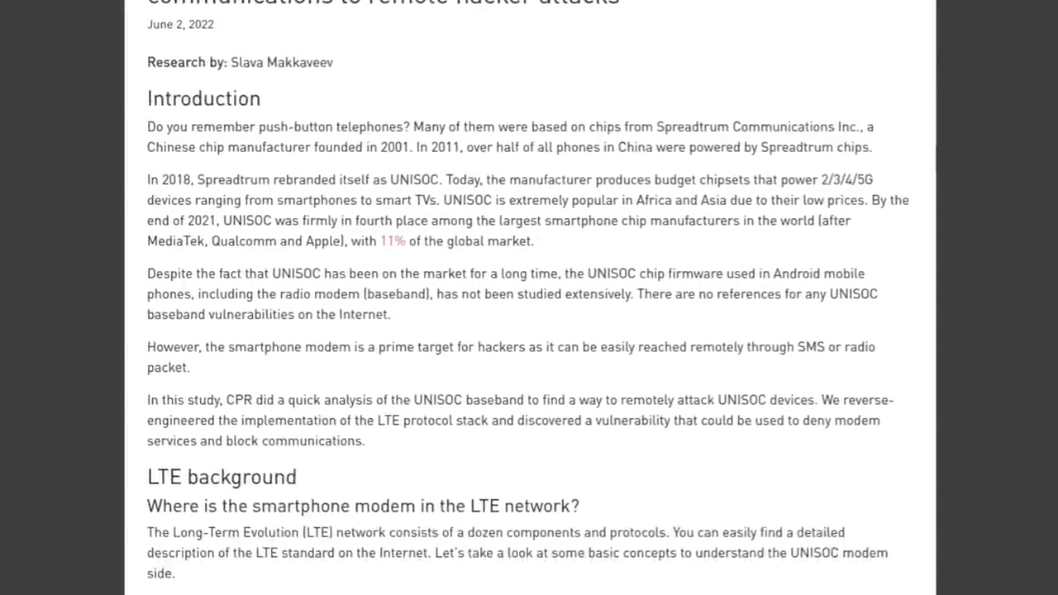
pyautogui.scroll(-3)
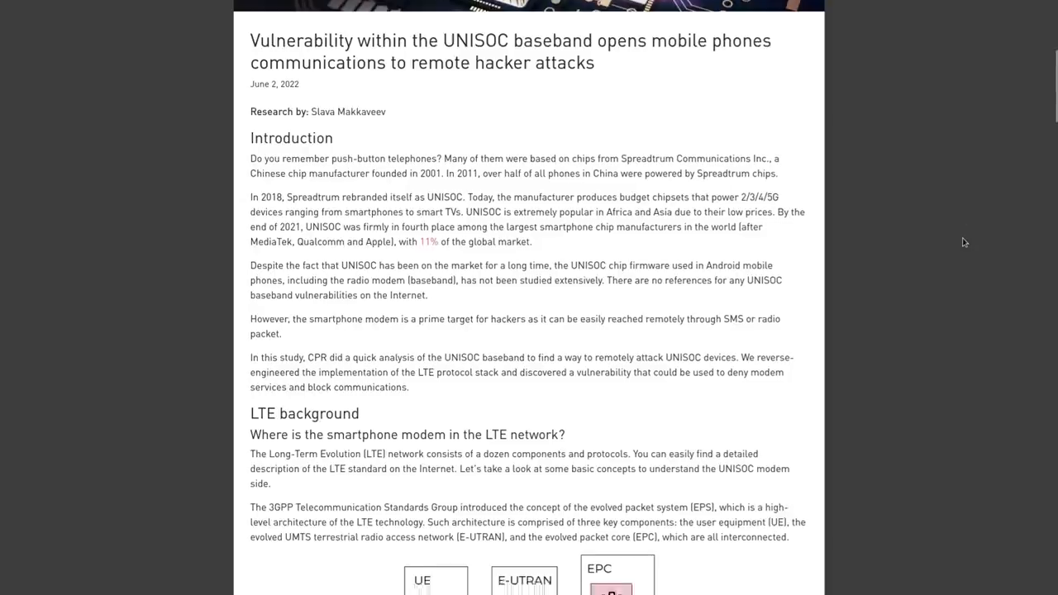
pyautogui.scroll(-3)
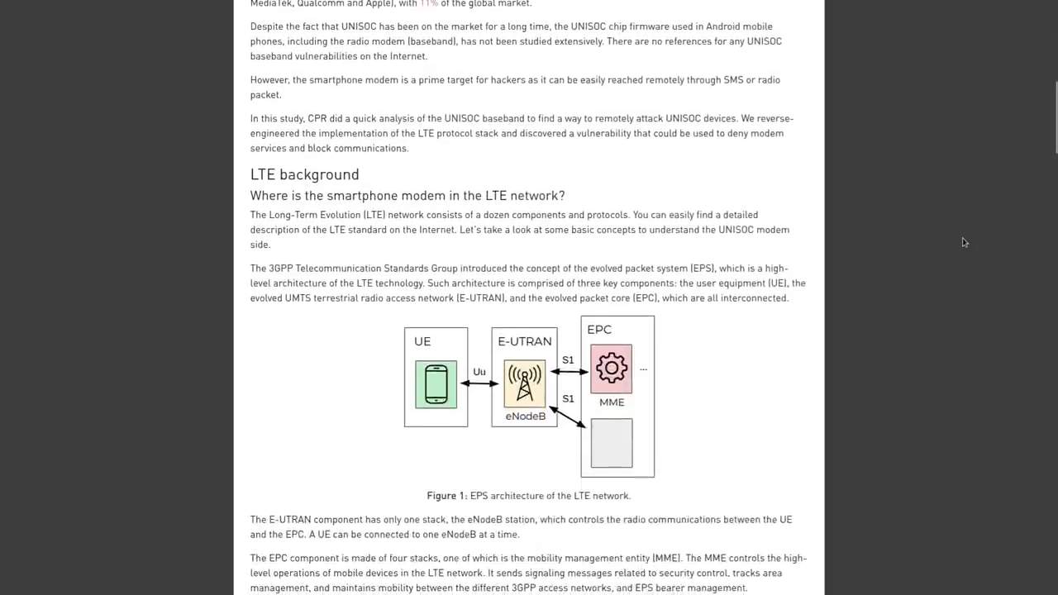
pyautogui.scroll(-3)
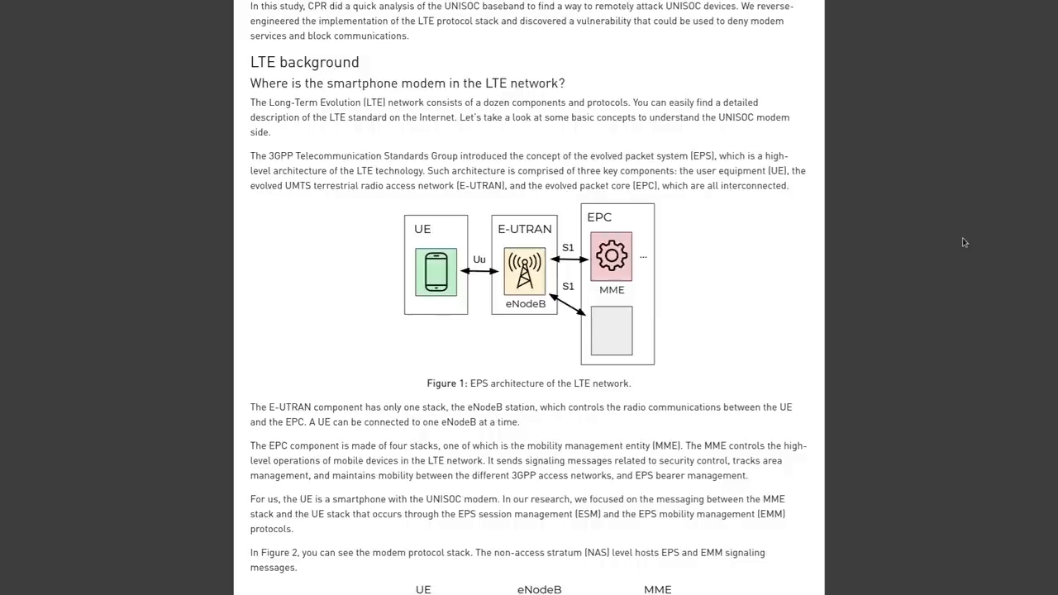
pyautogui.scroll(-3)
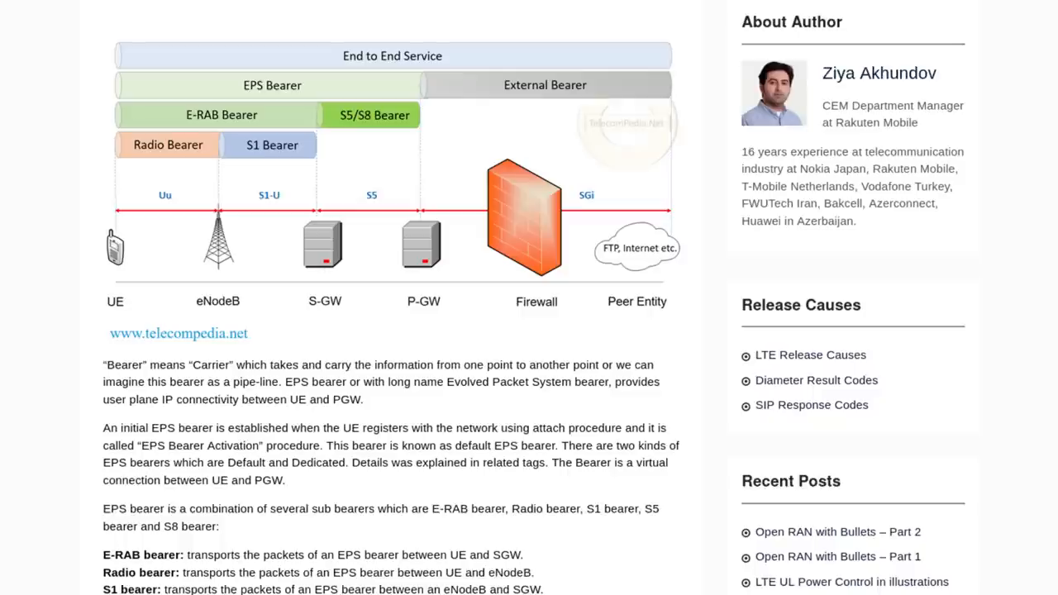
pyautogui.scroll(-3)
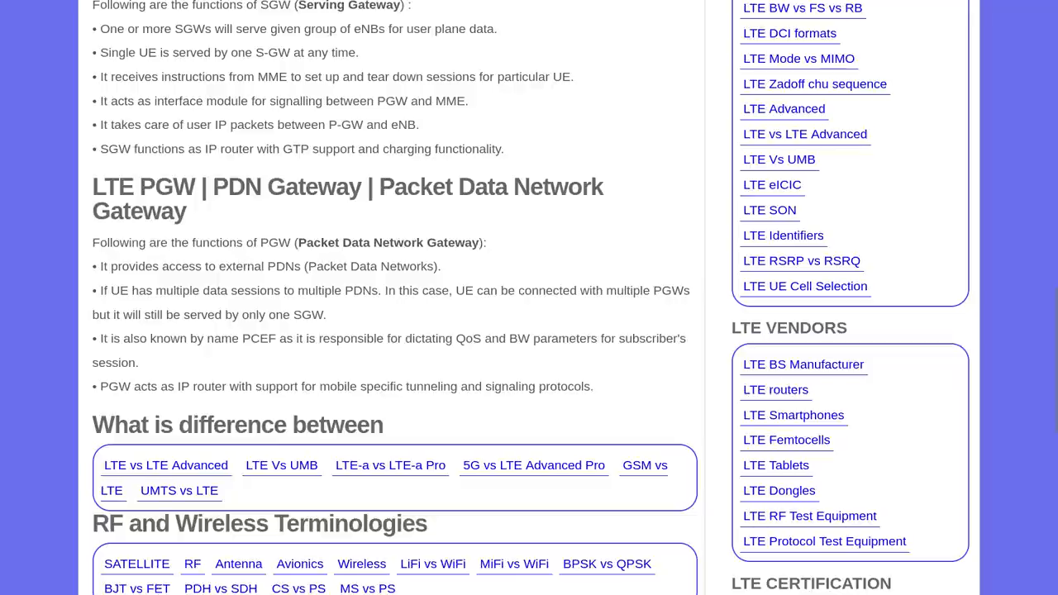